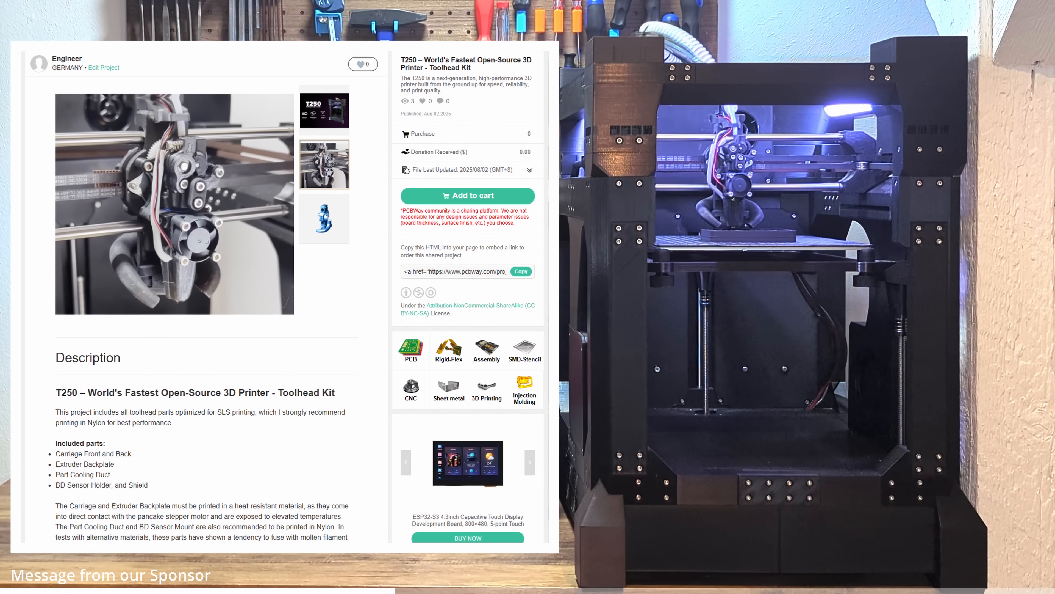
Step: Set the Front.stl print quantity to a single piece
scroll(down, 3)
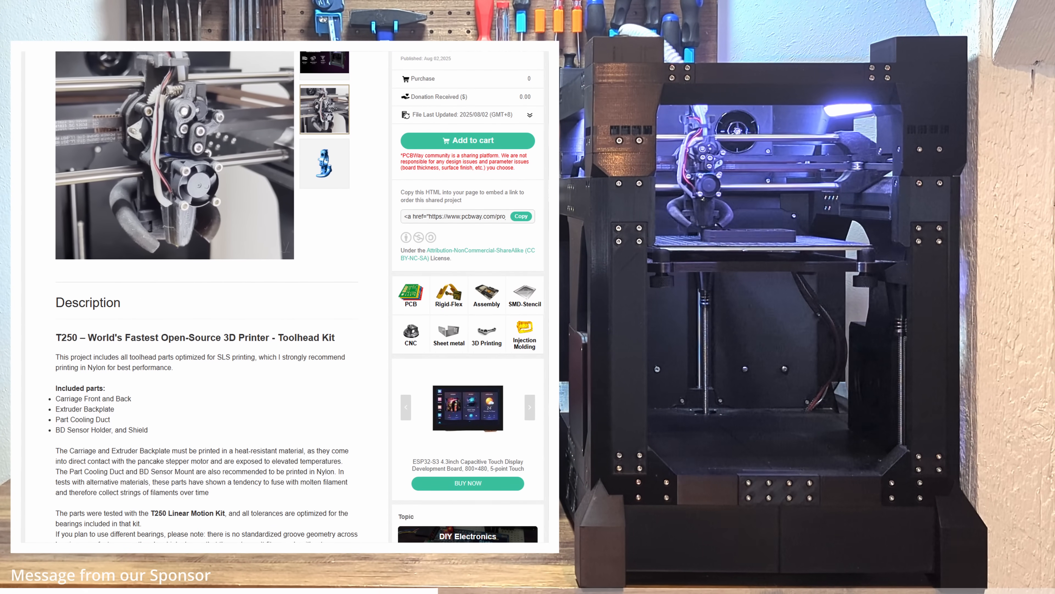
scroll(down, 3)
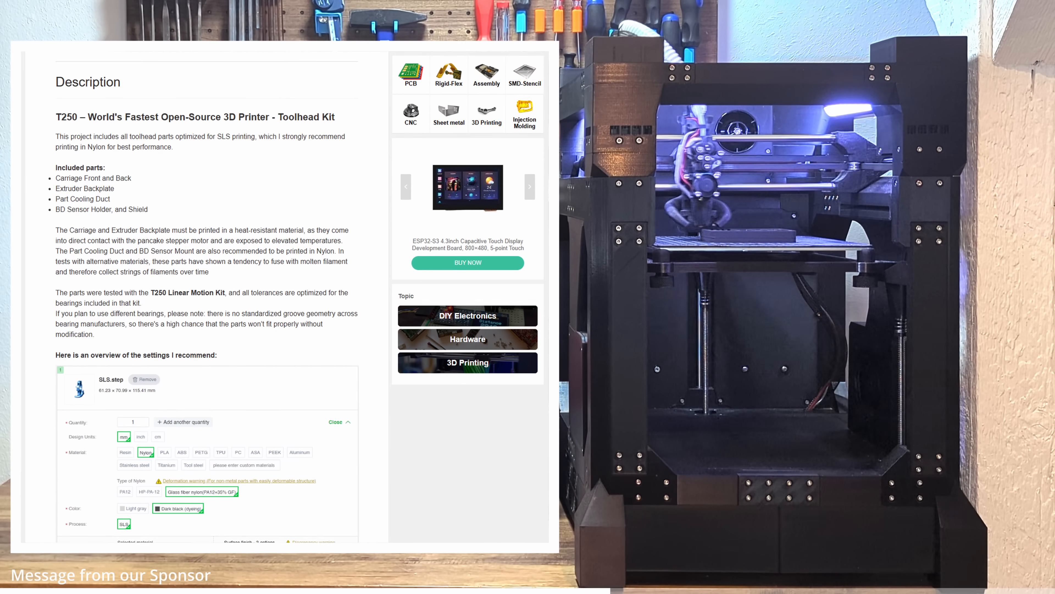
scroll(down, 3)
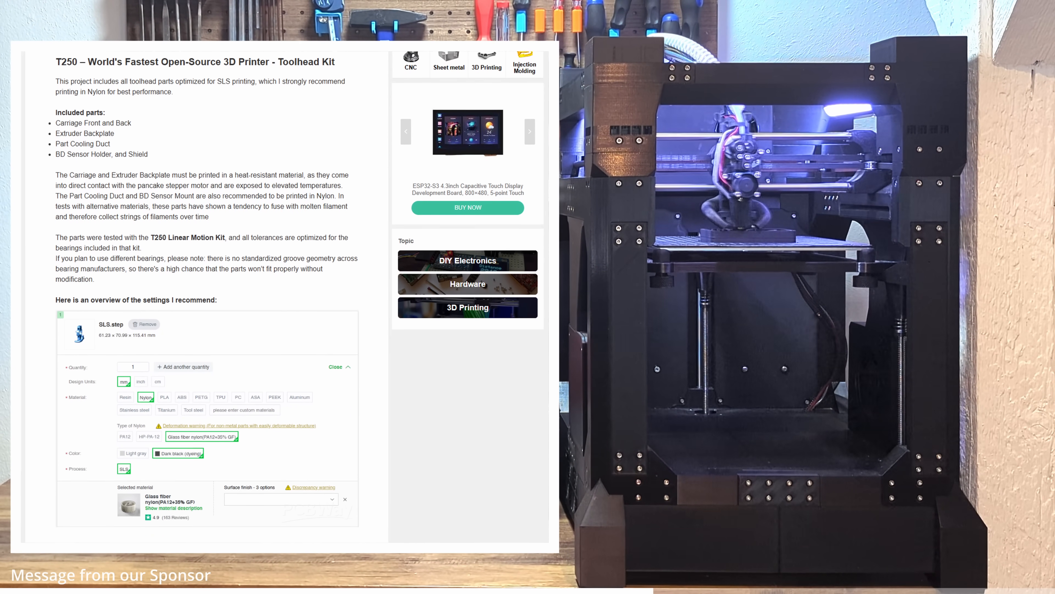
scroll(down, 3)
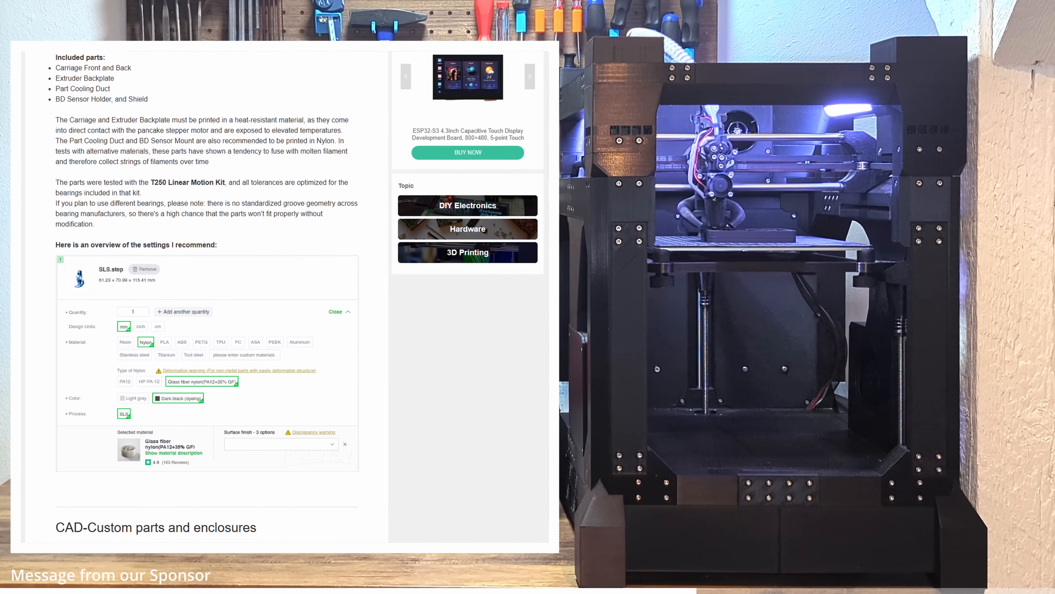
scroll(down, 3)
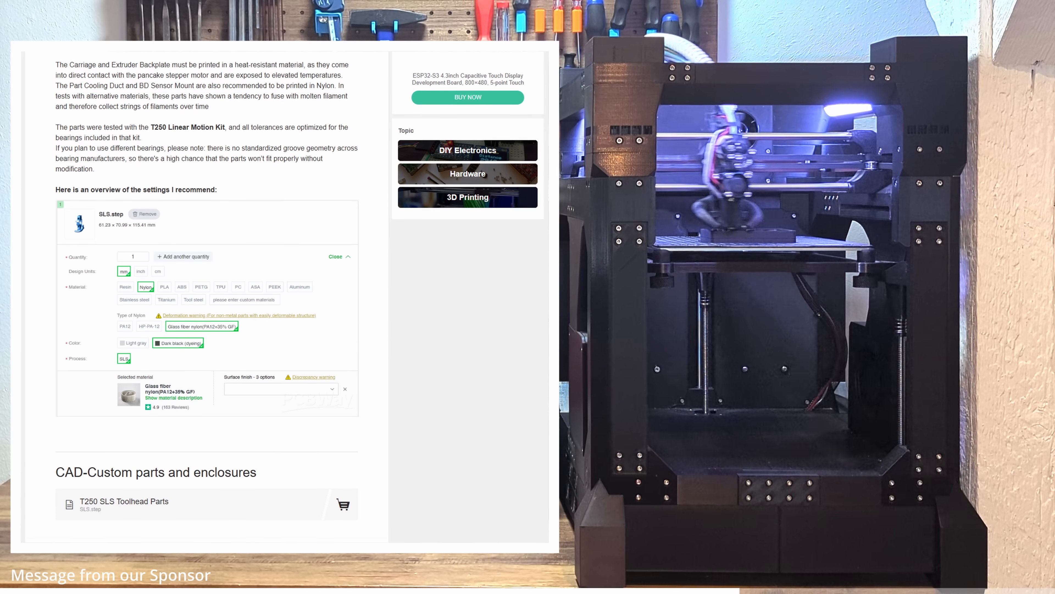
scroll(down, 3)
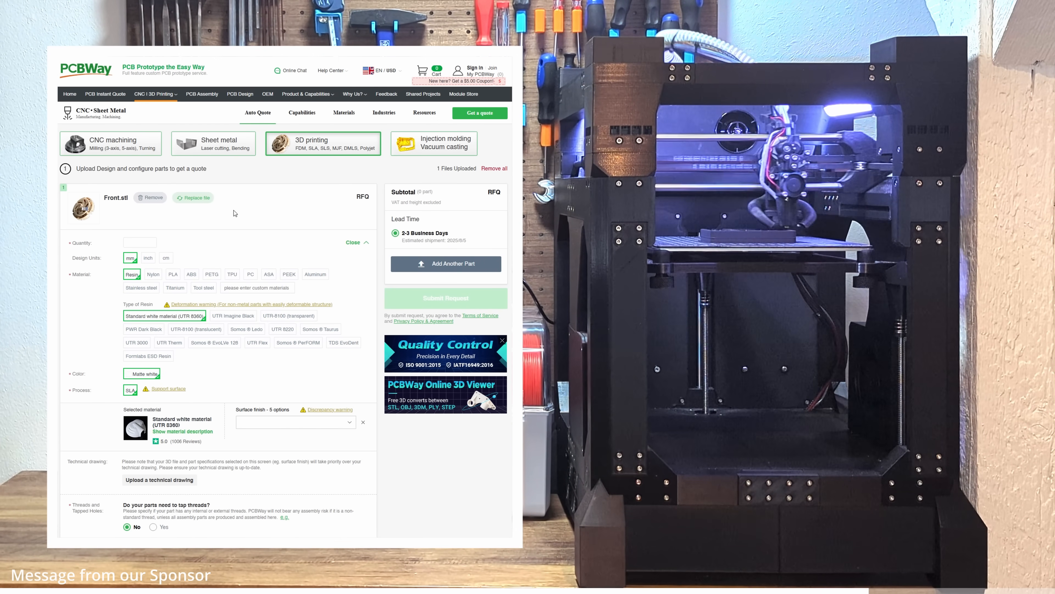
click(139, 243)
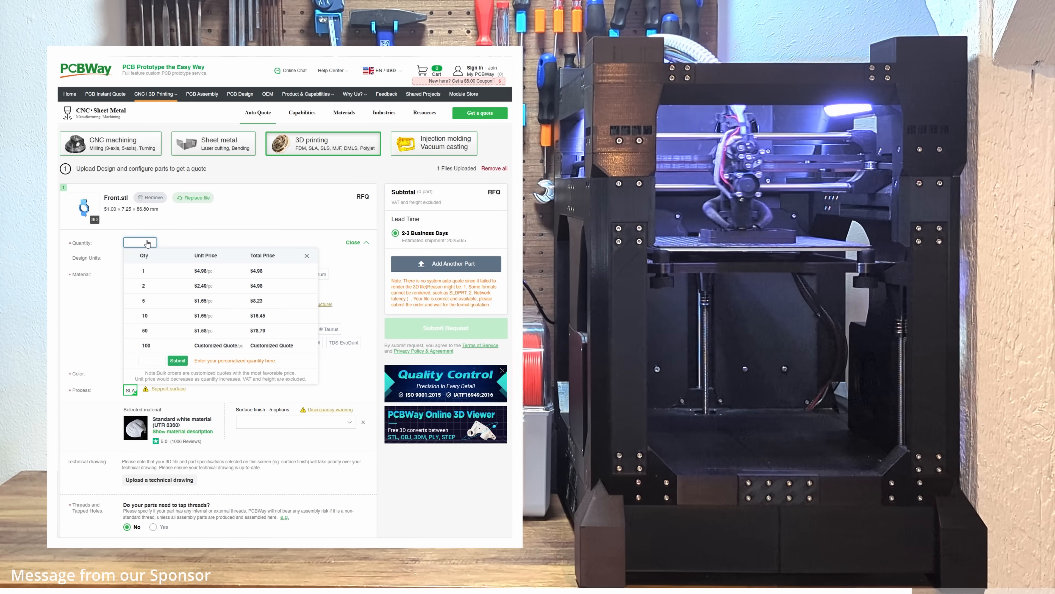
click(143, 270)
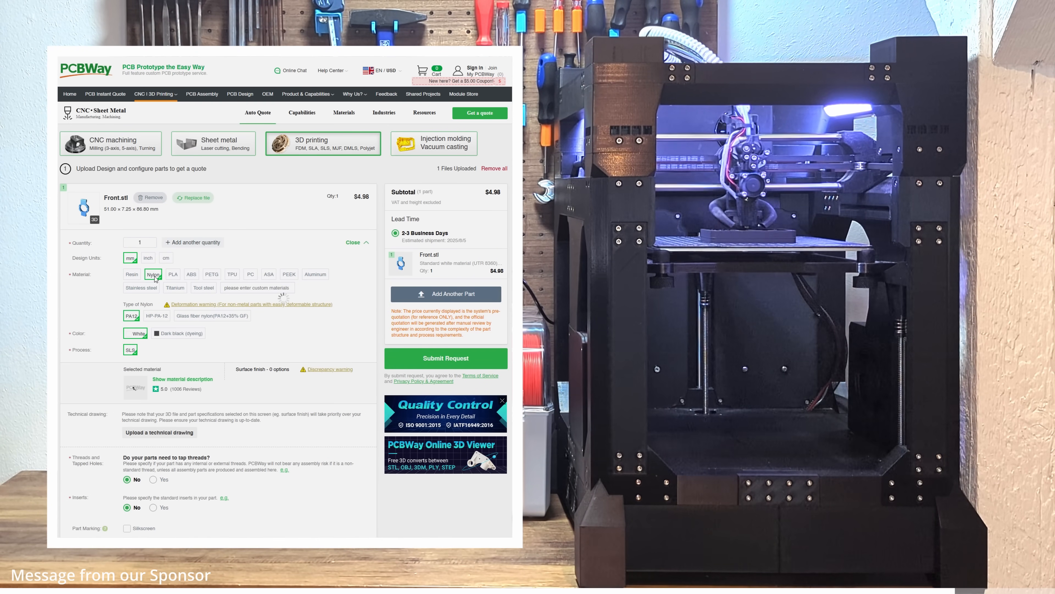
Step: Choose glass fiber nylon (PA12+35% GF) as the material, bringing the subtotal to $7.47
click(211, 316)
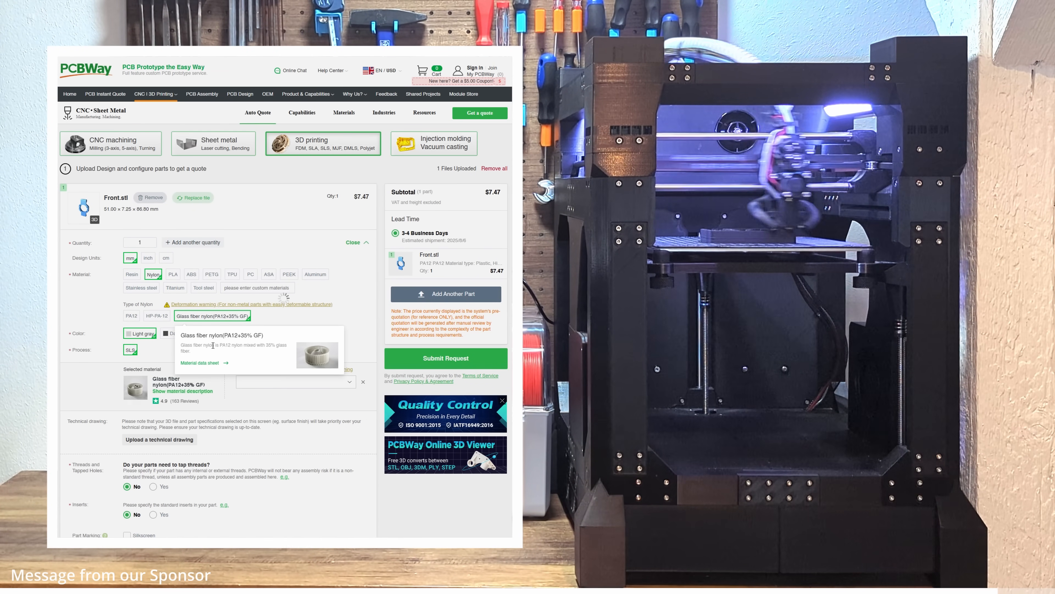
click(187, 333)
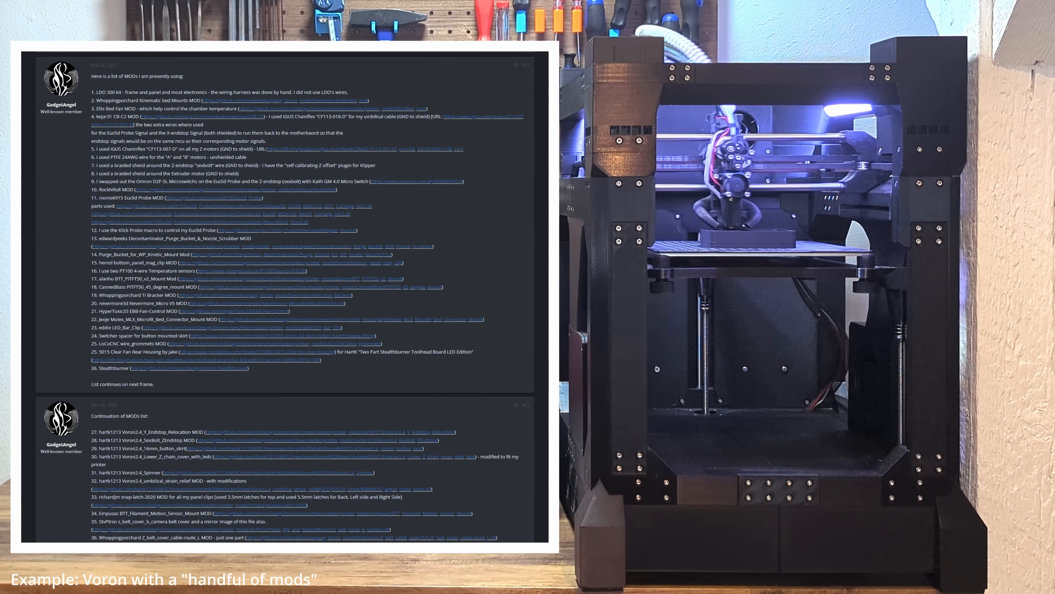
scroll(down, 3)
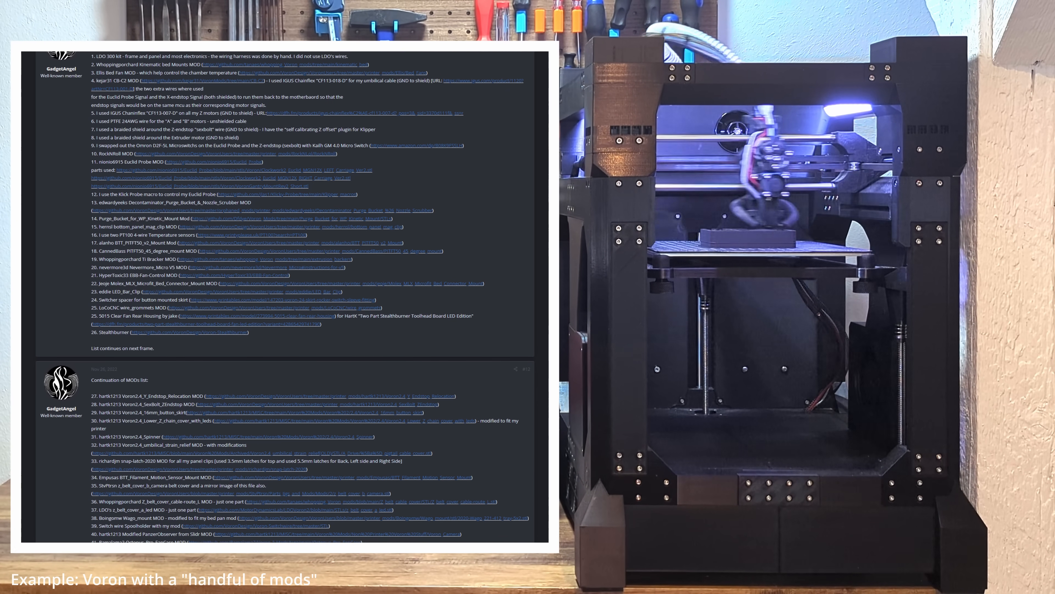
scroll(down, 3)
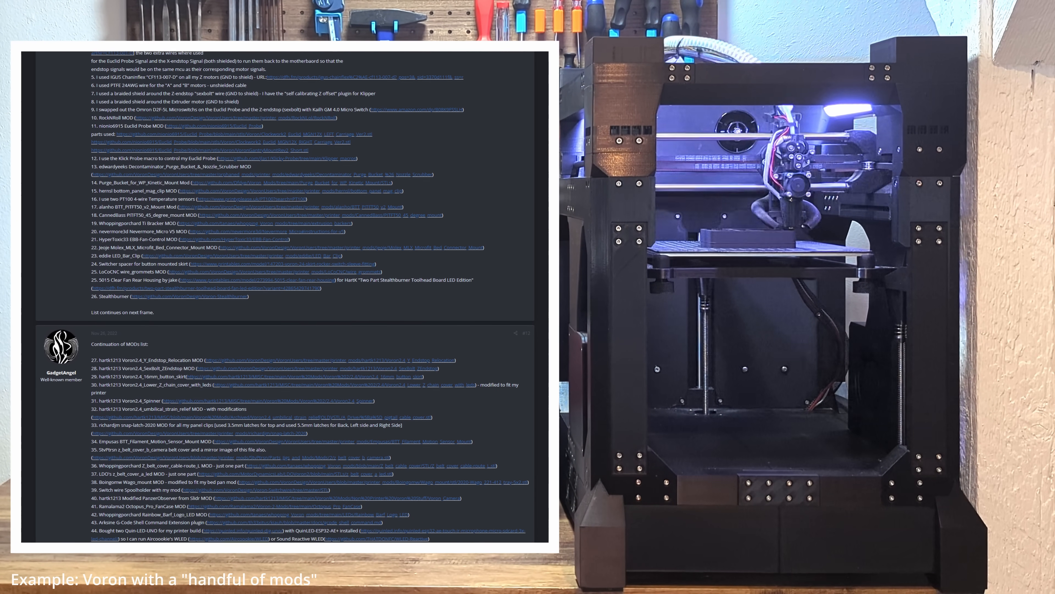
scroll(down, 3)
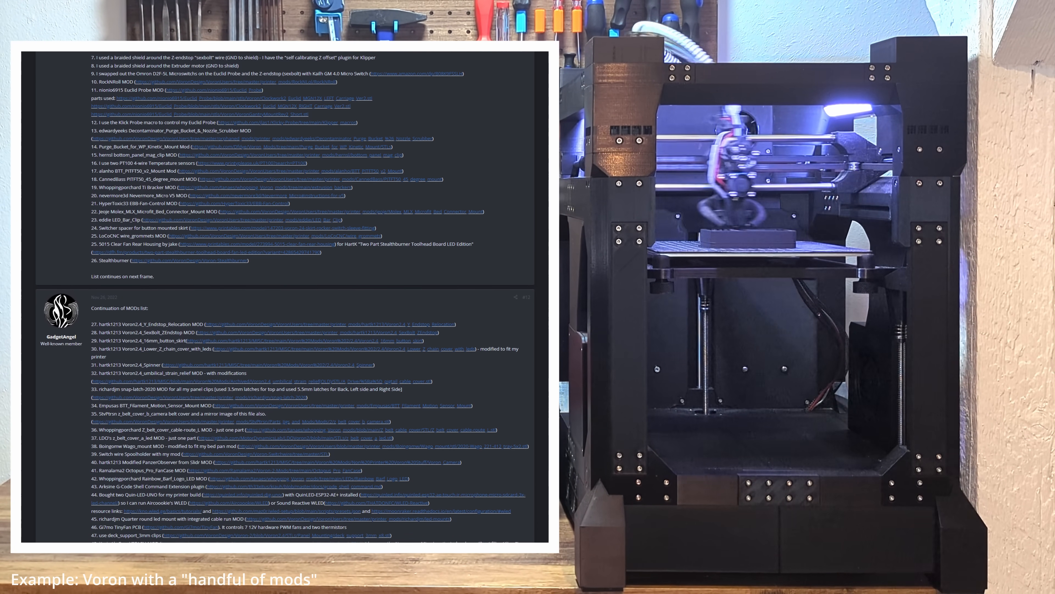
scroll(down, 3)
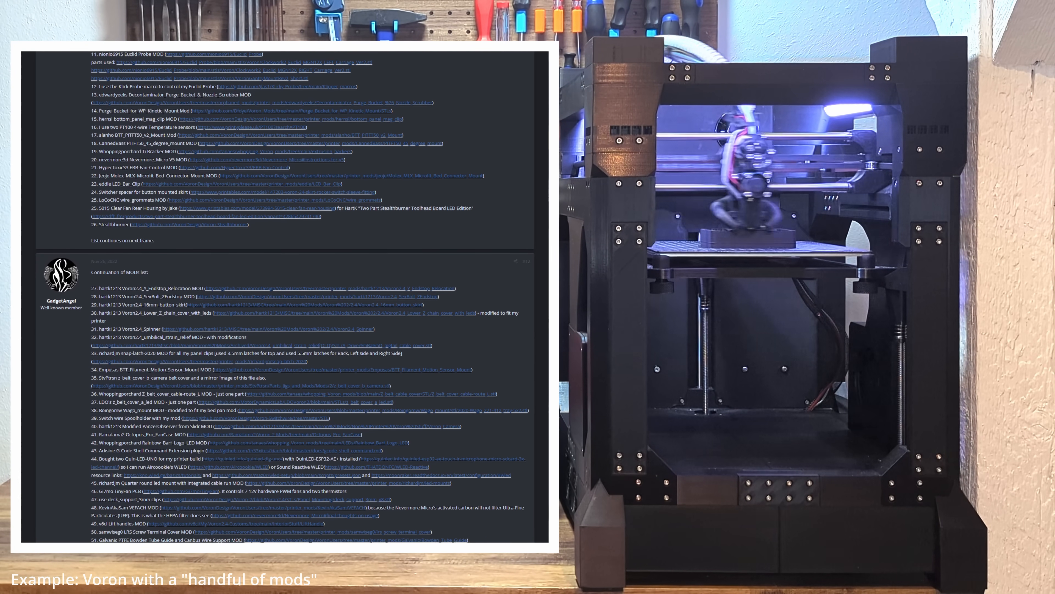
scroll(down, 3)
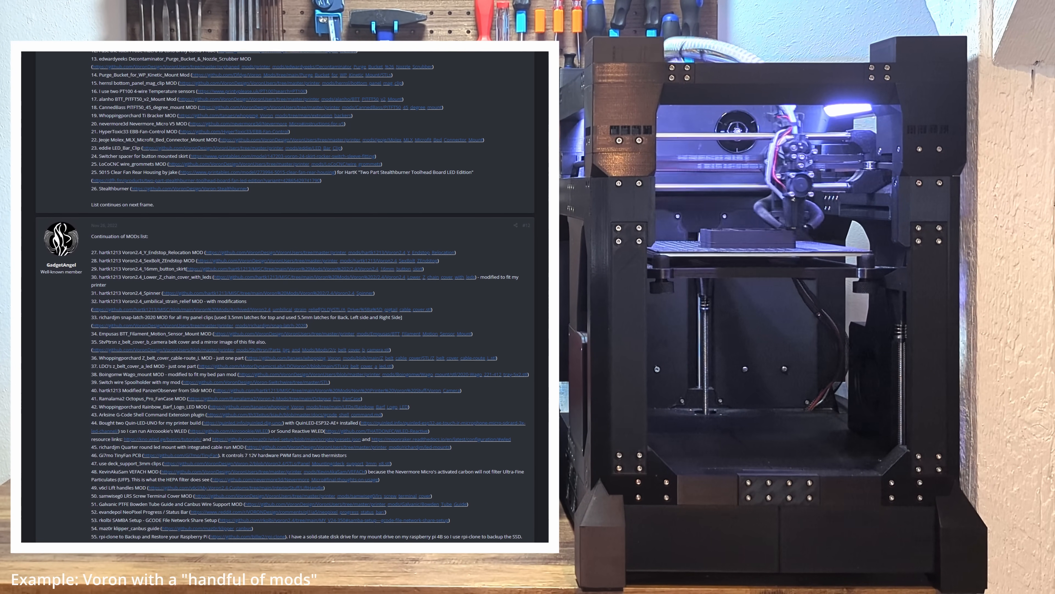
scroll(down, 3)
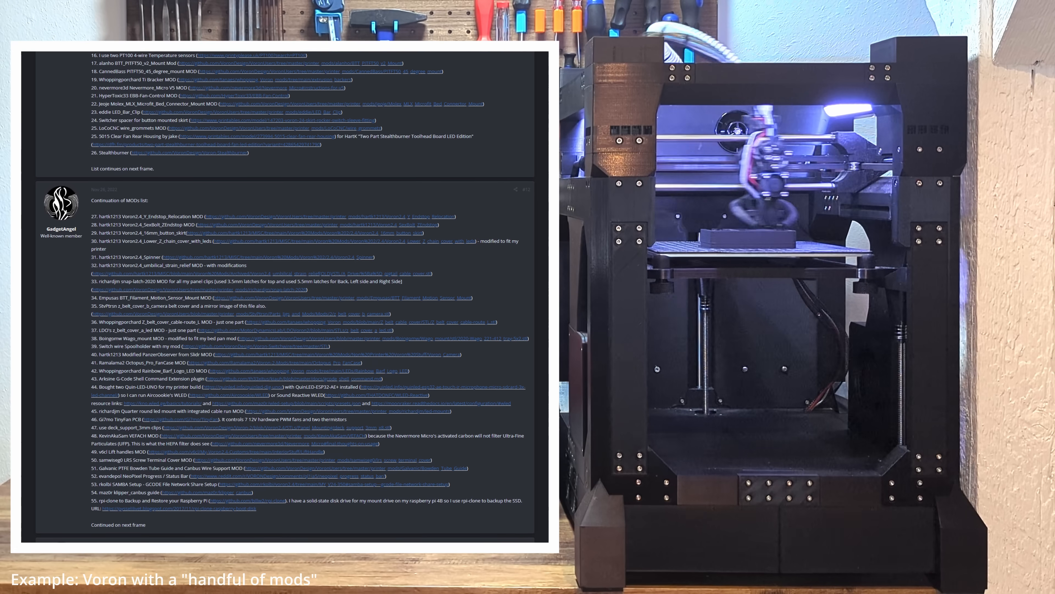
scroll(down, 3)
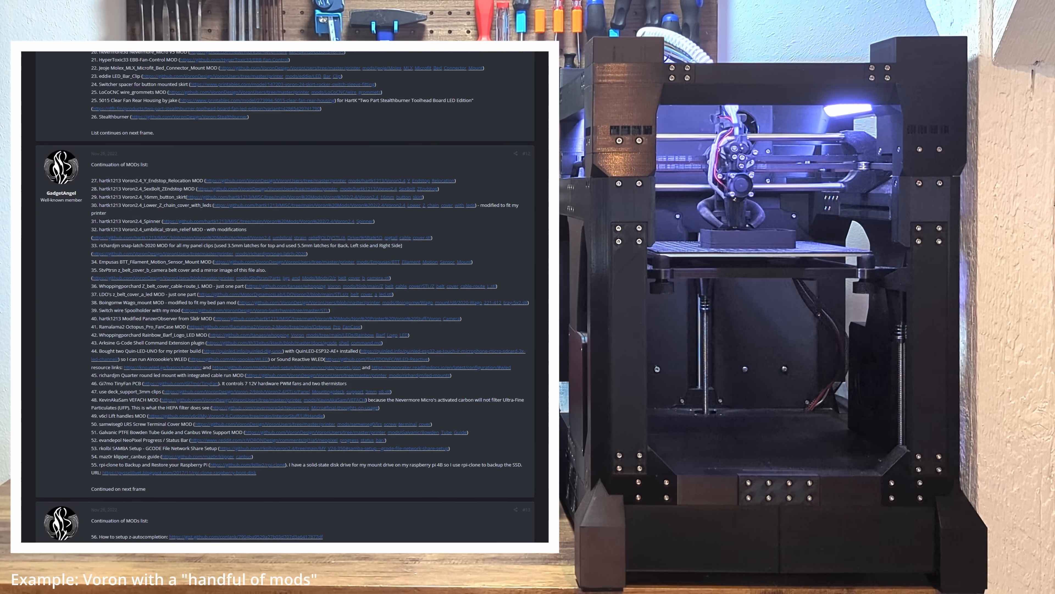
scroll(down, 3)
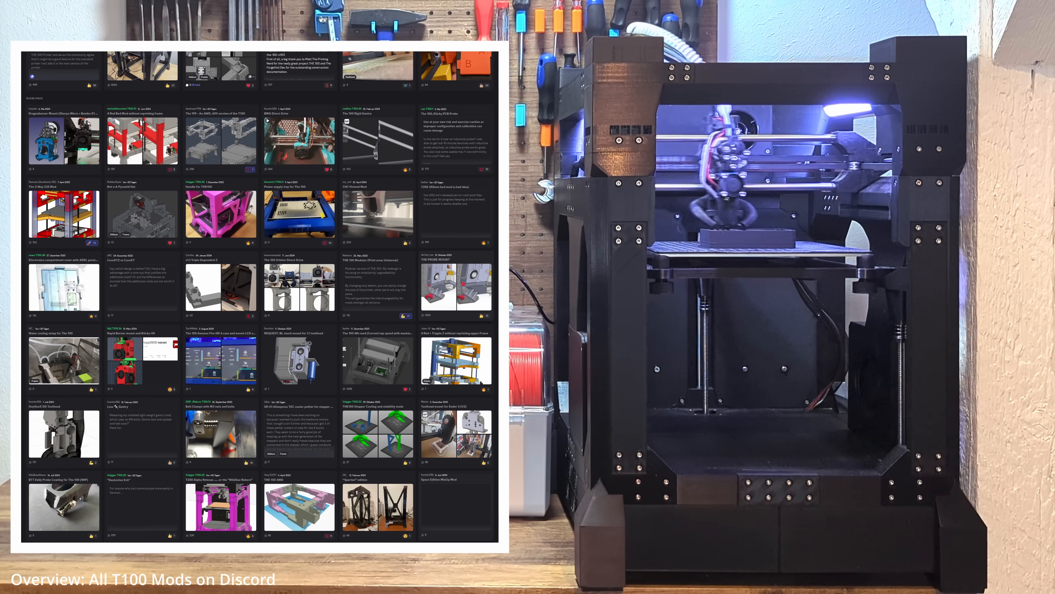
scroll(down, 3)
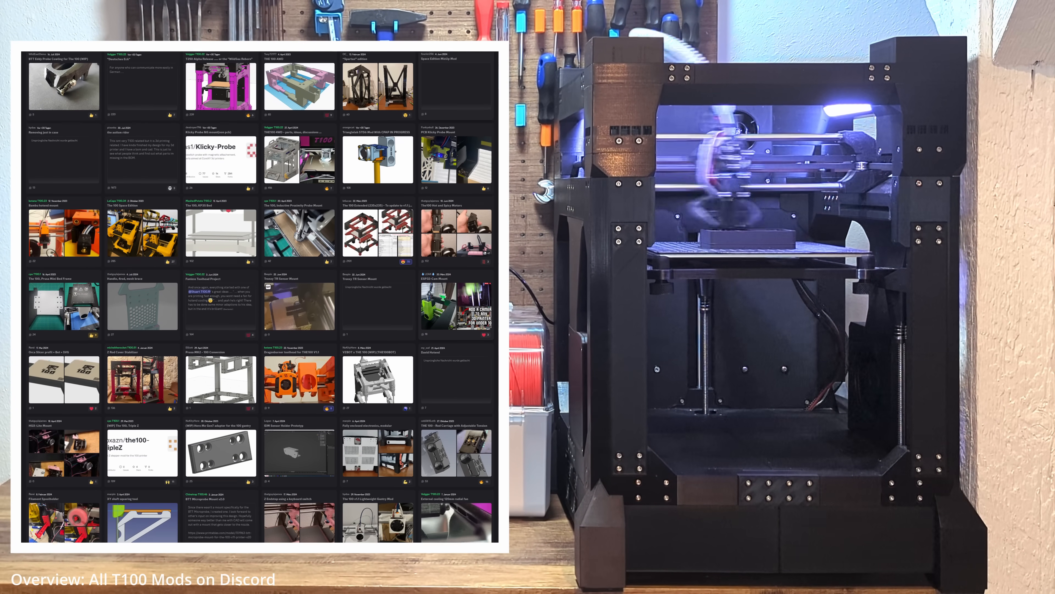
scroll(down, 3)
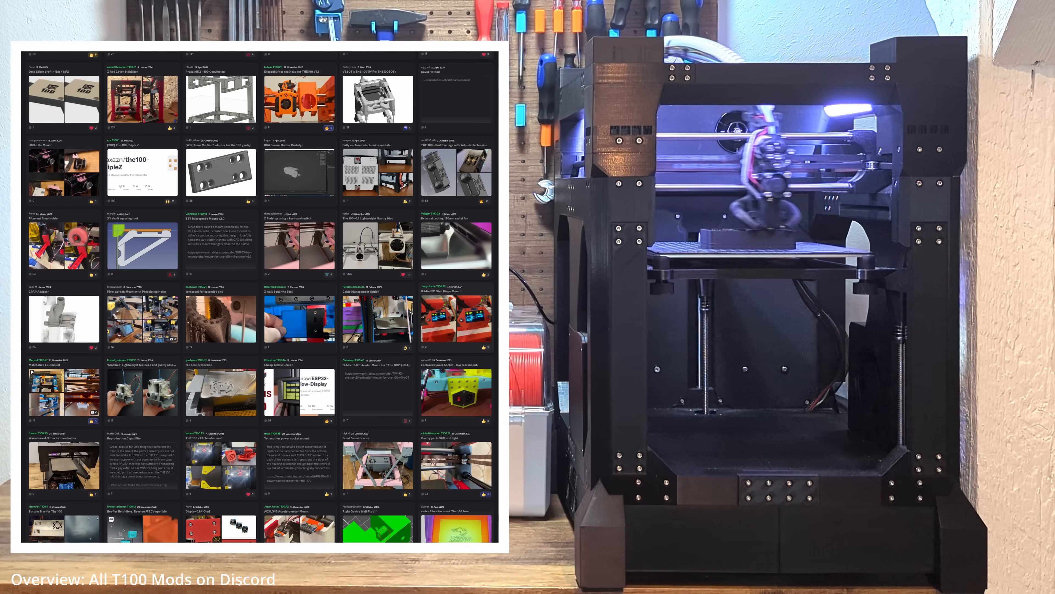
scroll(down, 3)
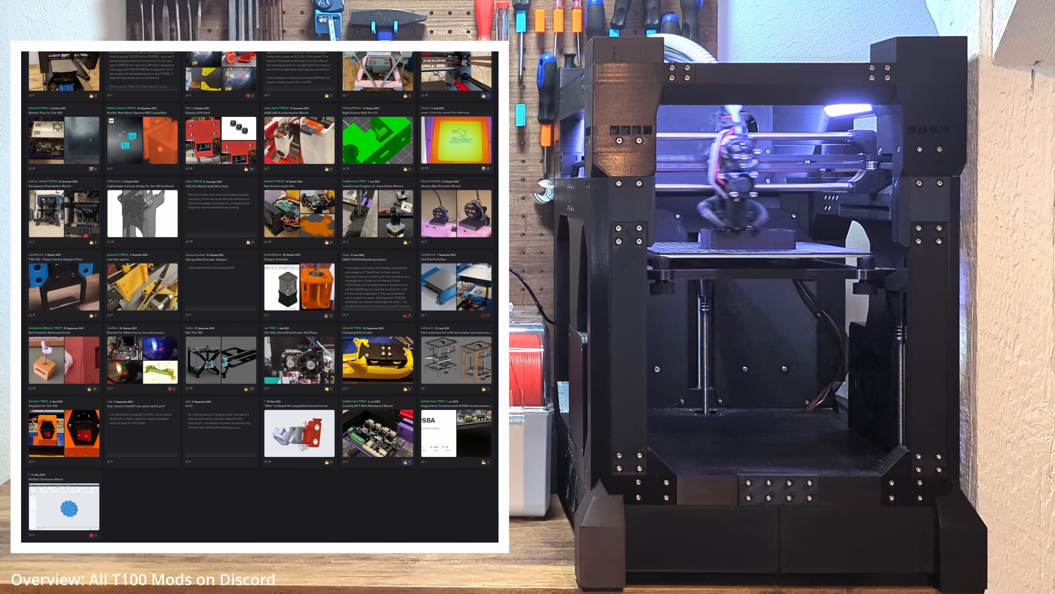